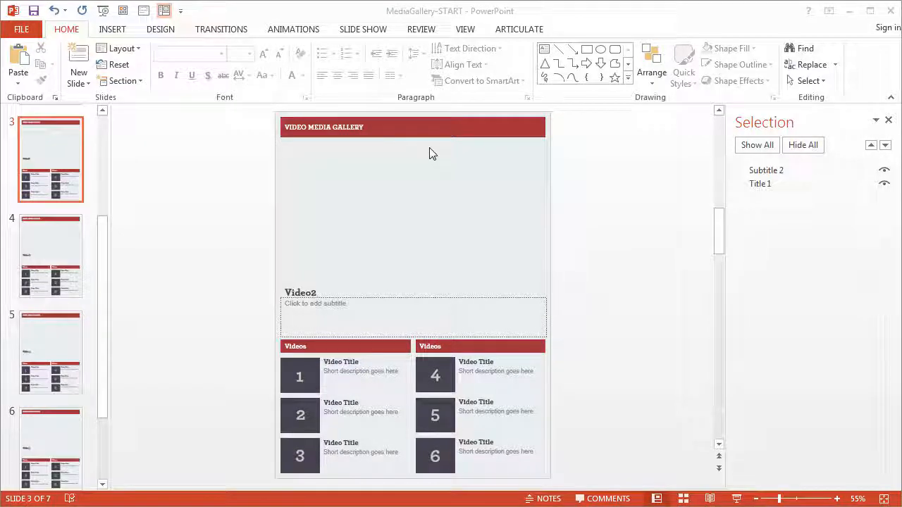
Switch the MediaGallery presentation to Slide Master view.
left_click(465, 29)
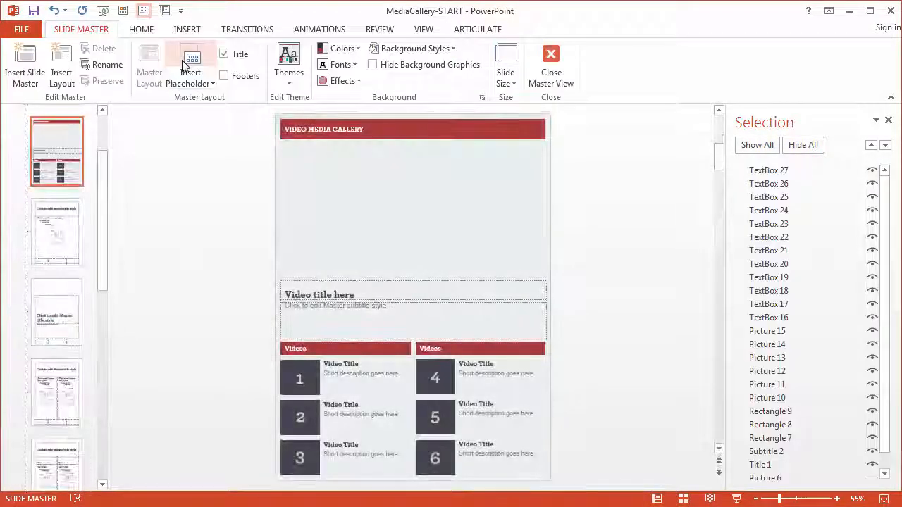
Hyperlink thumbnail 1 to slide '2. Video 1' via Place in This Document.
left_click(299, 379)
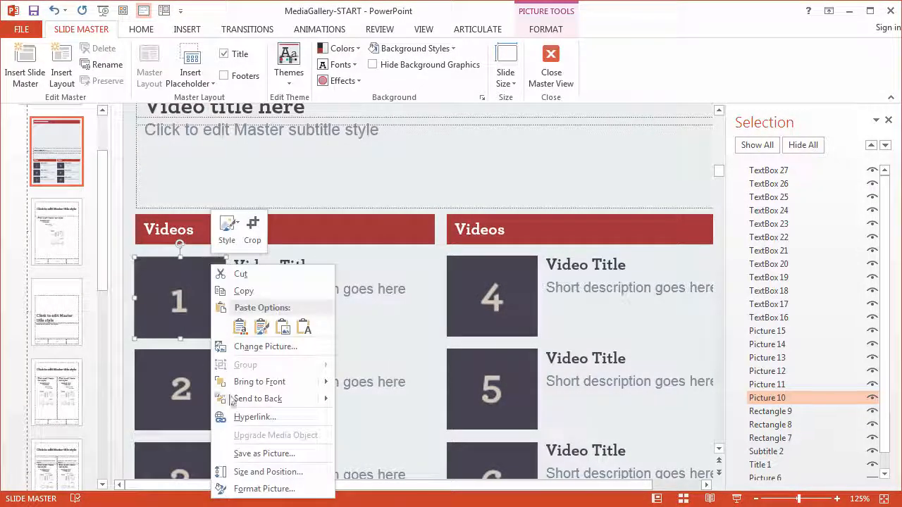
left_click(254, 417)
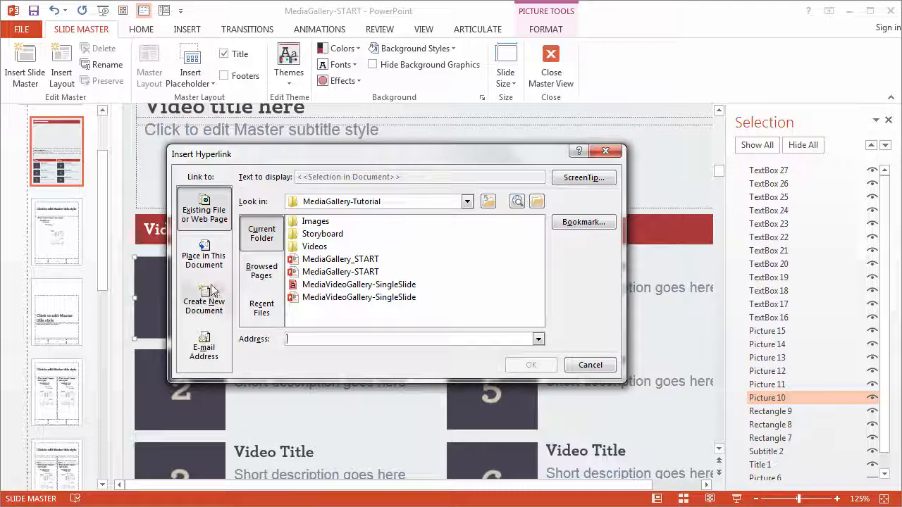
left_click(204, 255)
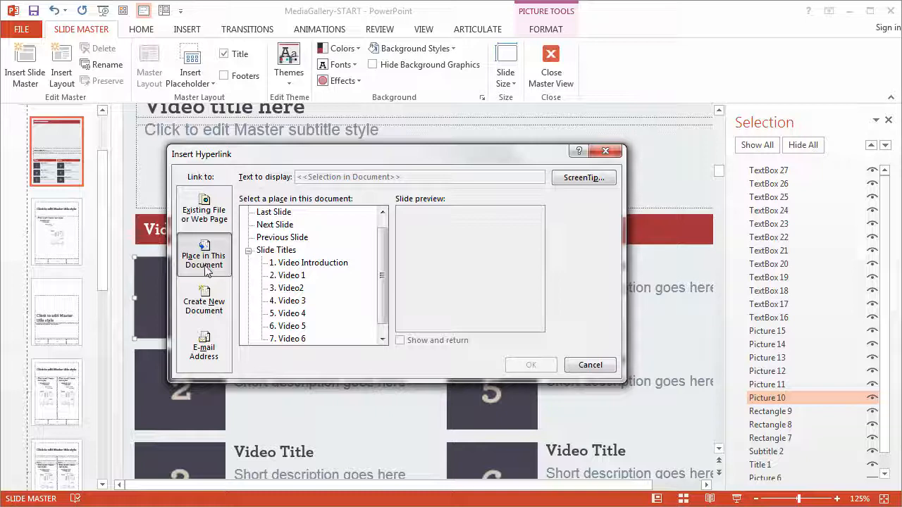
mouse_move(307, 303)
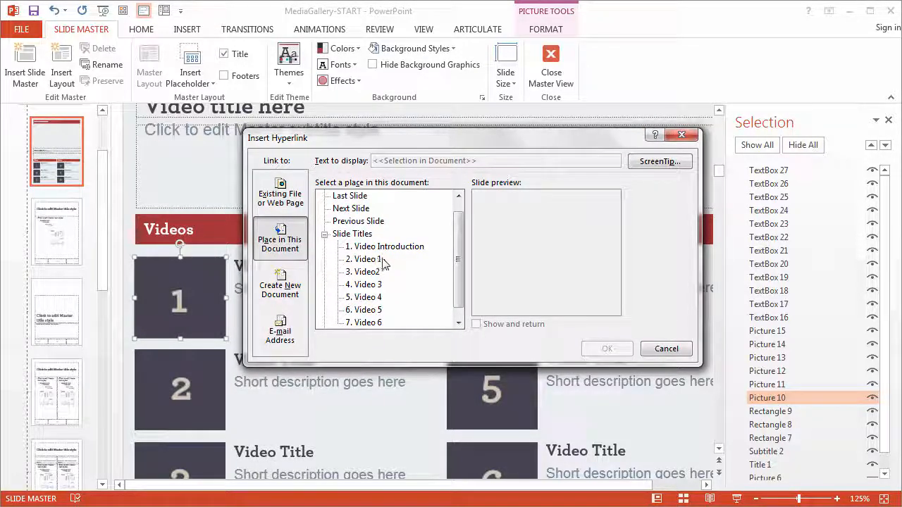
left_click(367, 259)
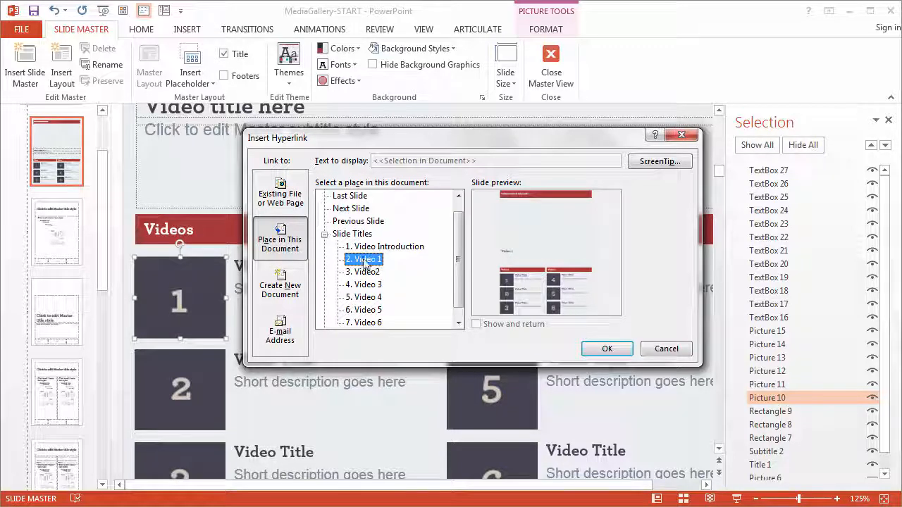
mouse_move(176, 292)
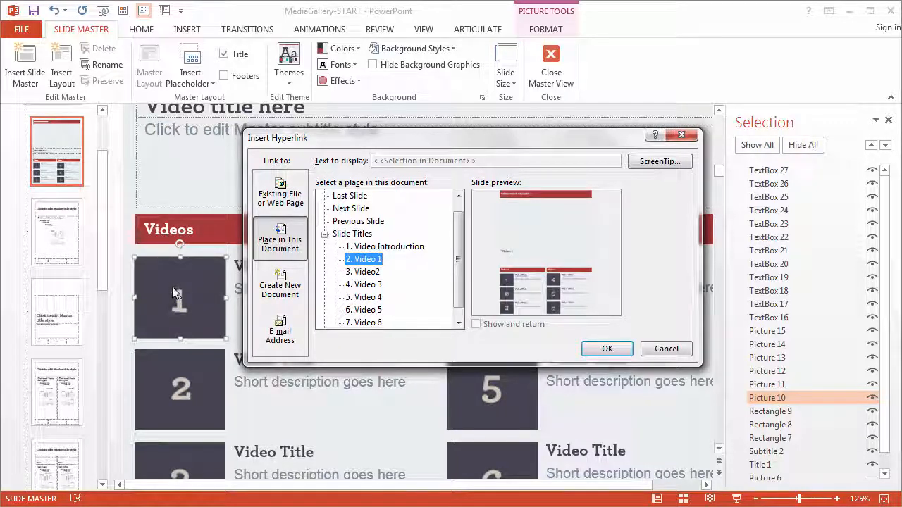
mouse_move(176, 292)
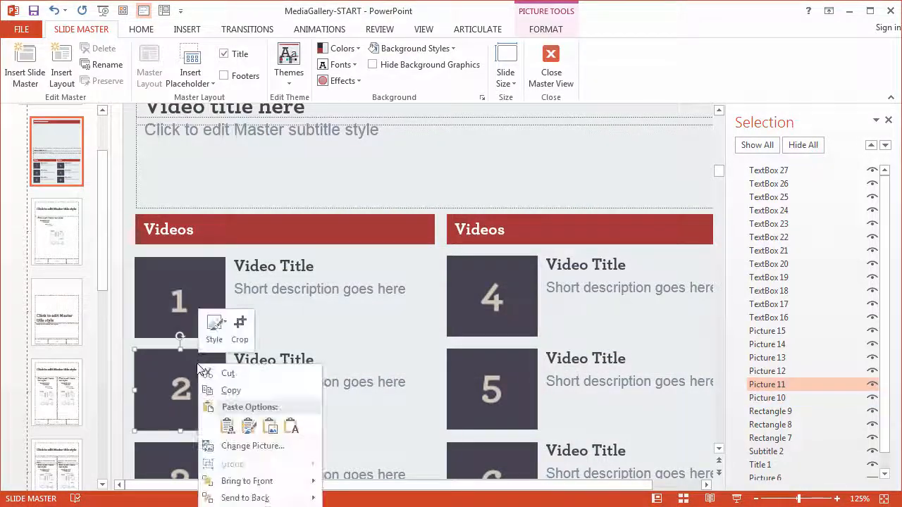
Hyperlink thumbnail 2 to the Video 2 slide in this document.
left_click(180, 391)
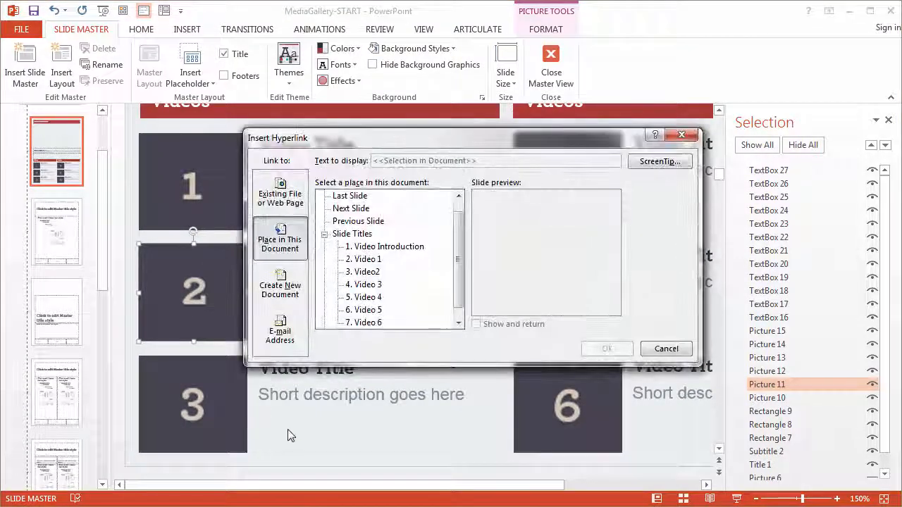
left_click(363, 271)
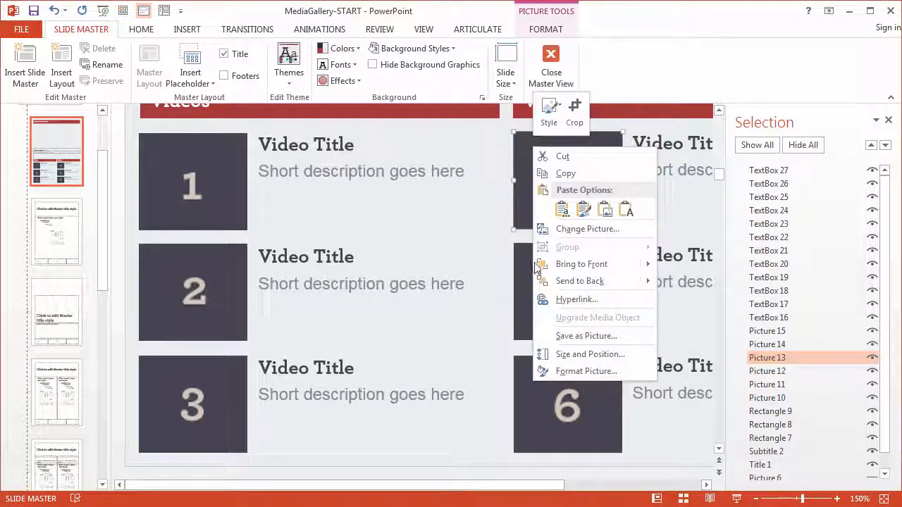
Hyperlink thumbnails 4 through 6, confirming thumbnail 6 linked to 'Video 6'.
left_click(576, 299)
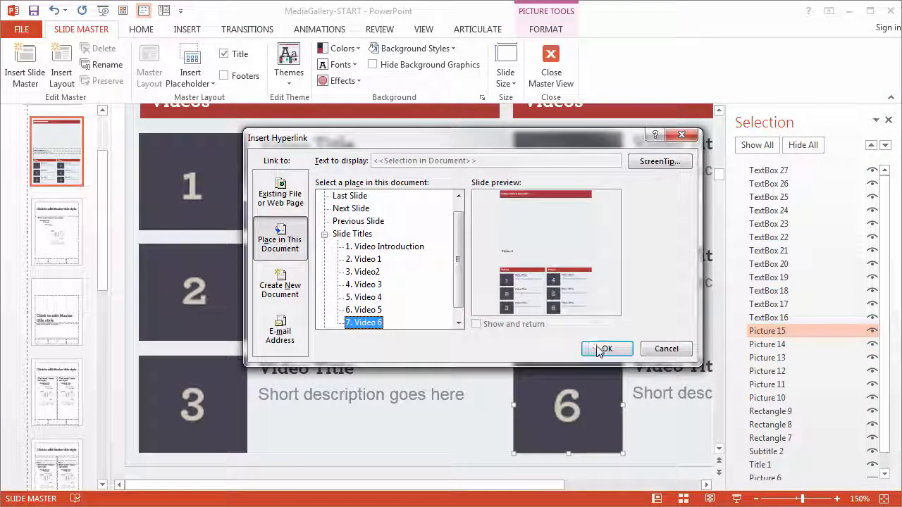
left_click(606, 349)
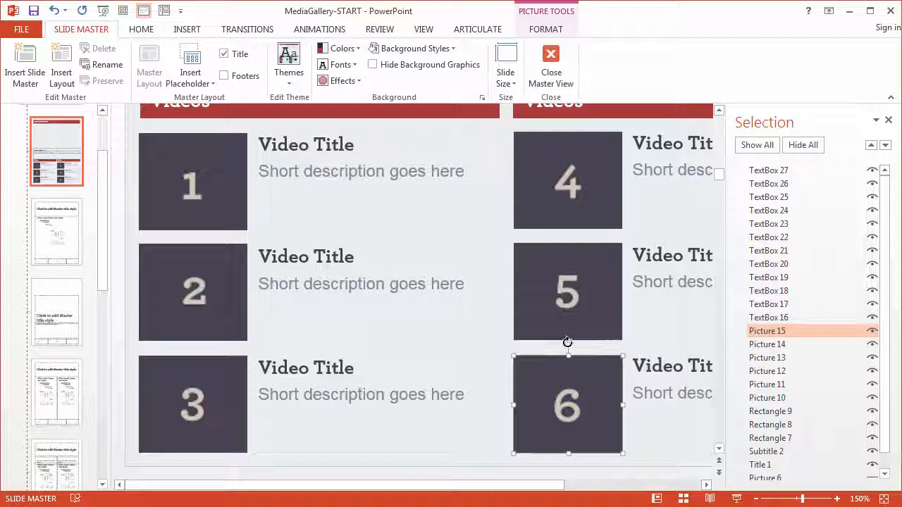